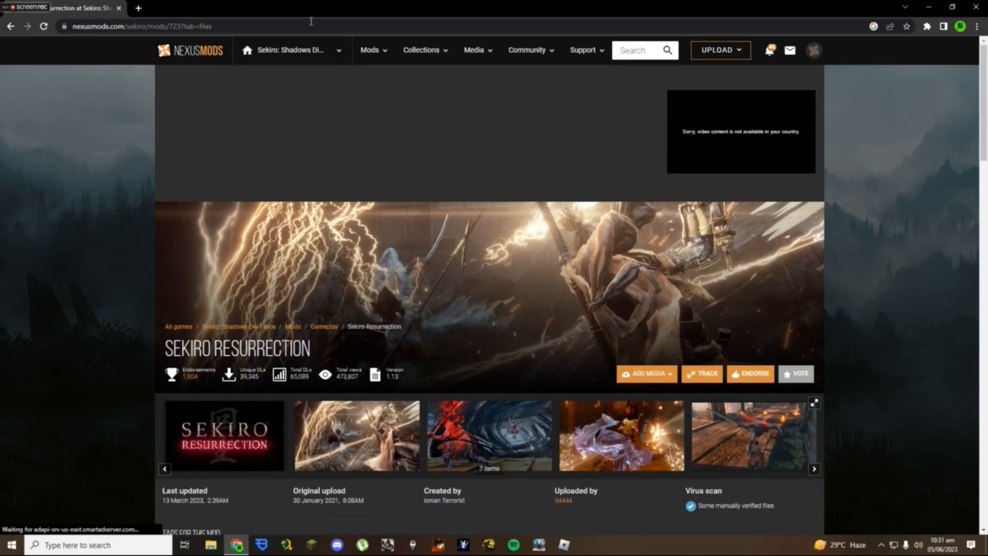
Step: Scroll the Sekiro Resurrection mod page down to the 1.13.1 update and older beta files
scroll(down, 3)
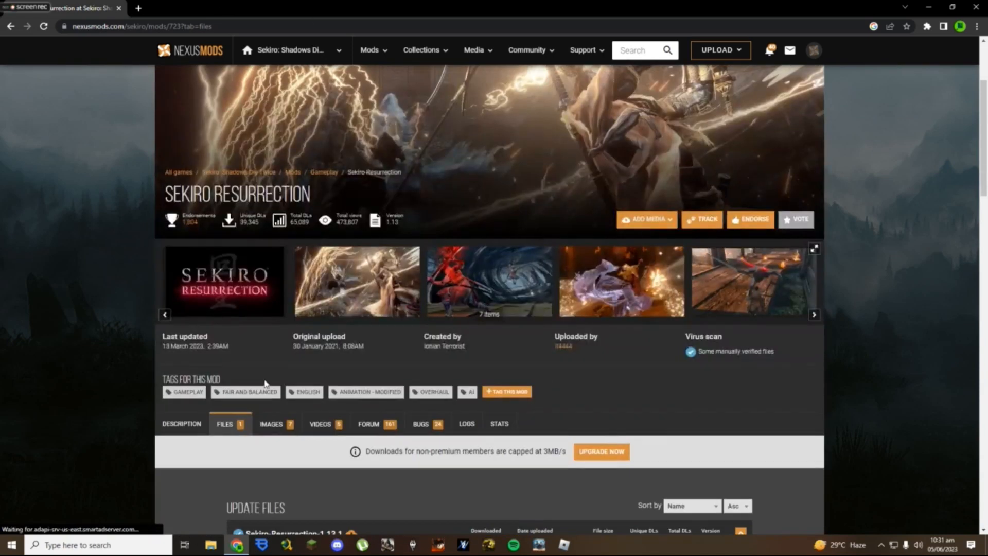
scroll(down, 3)
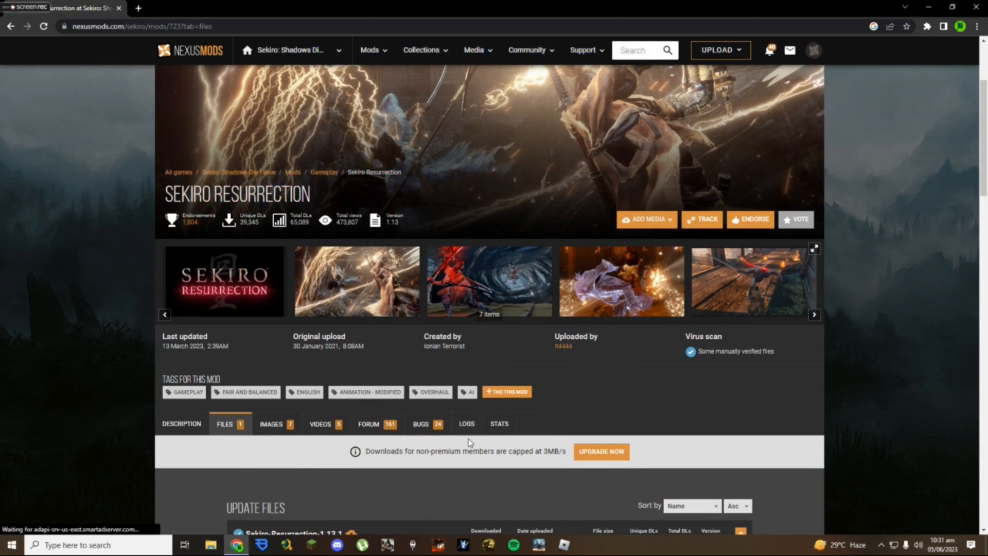
scroll(down, 3)
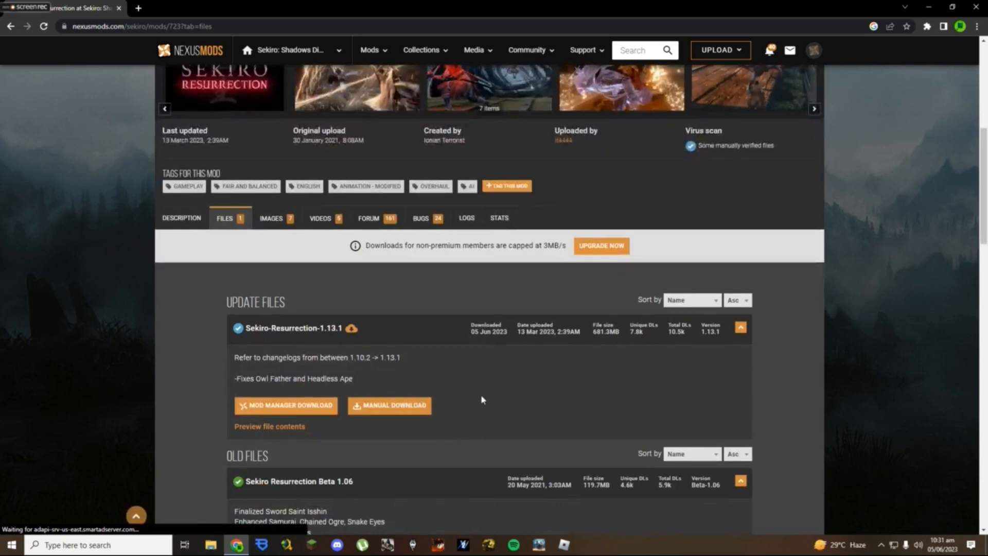
scroll(down, 3)
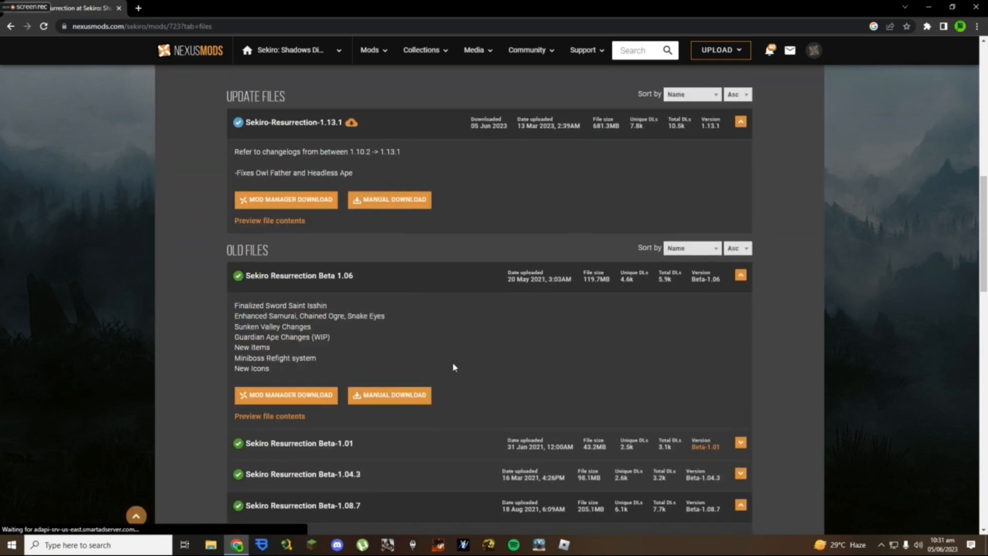
scroll(down, 3)
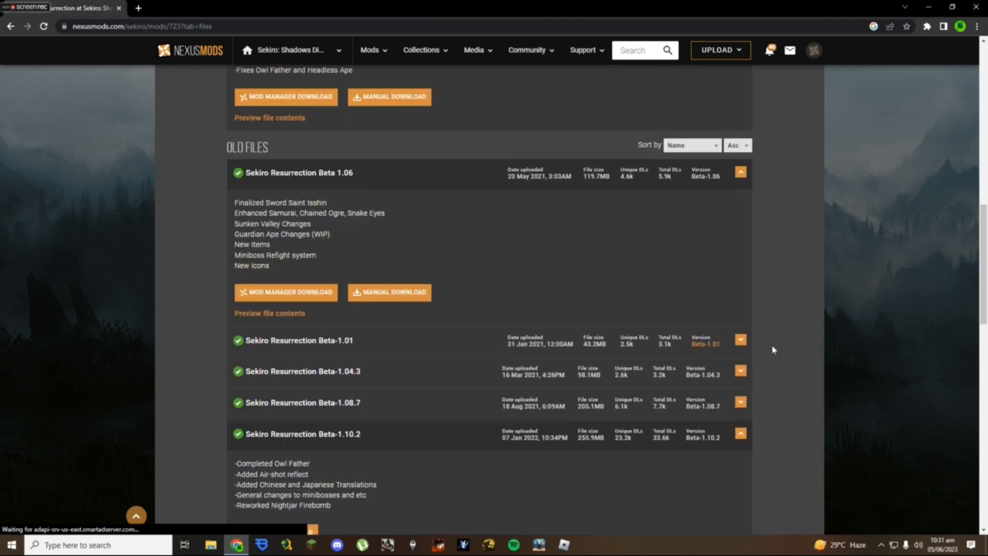
mouse_move(592, 293)
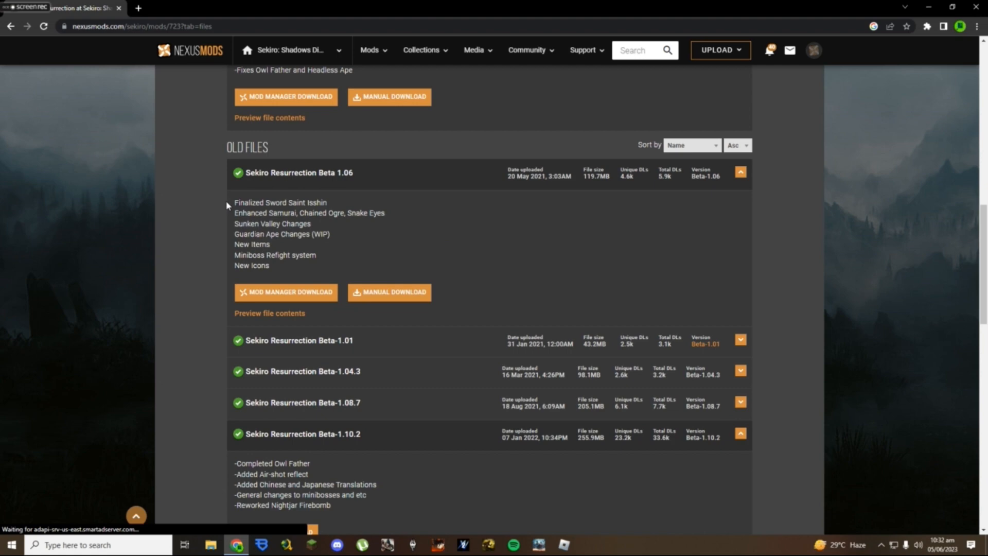
drag(235, 202, 309, 265)
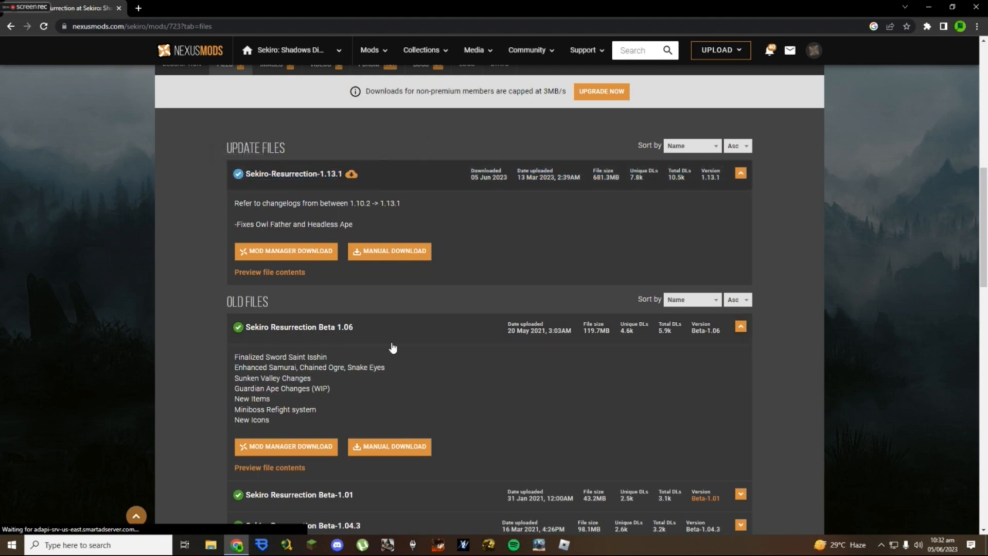
mouse_move(391, 299)
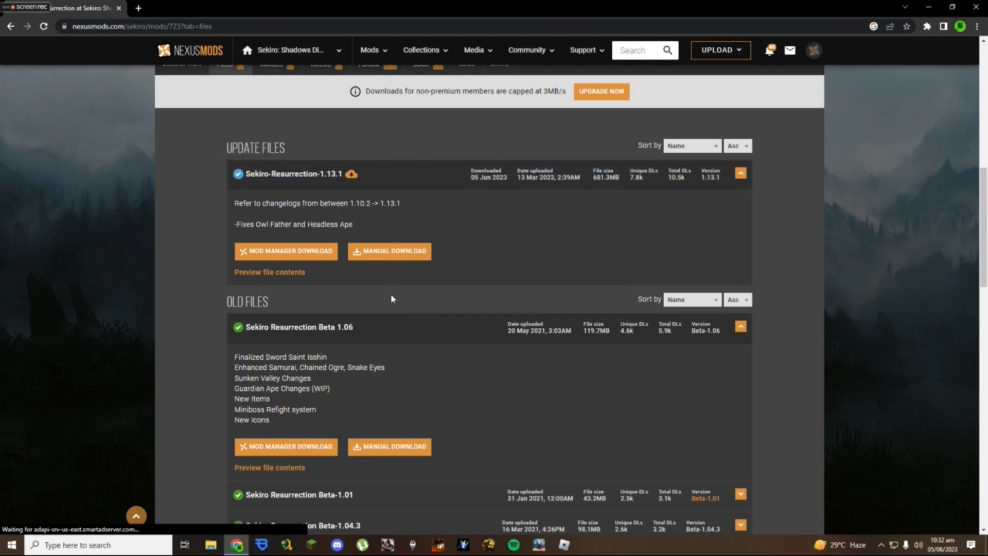
mouse_move(309, 175)
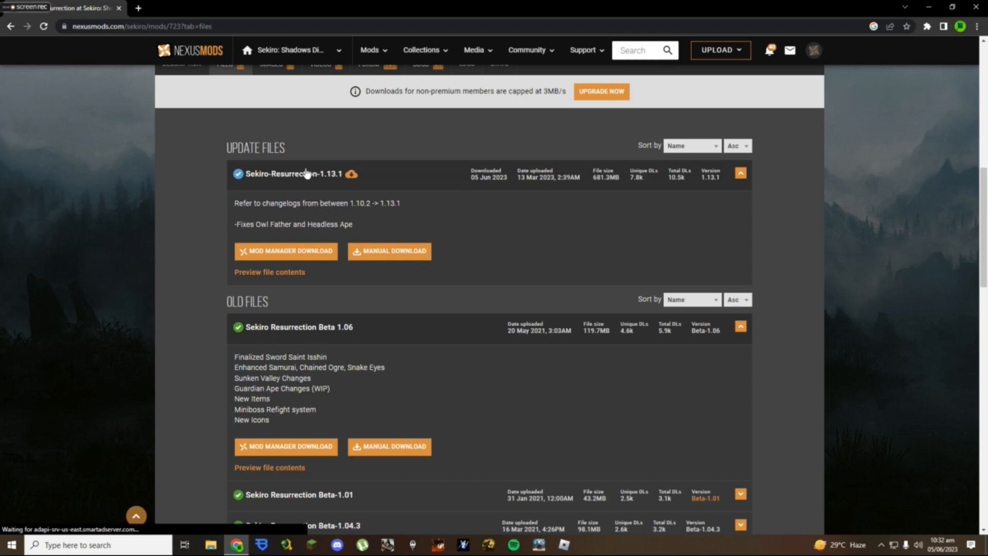
mouse_move(331, 192)
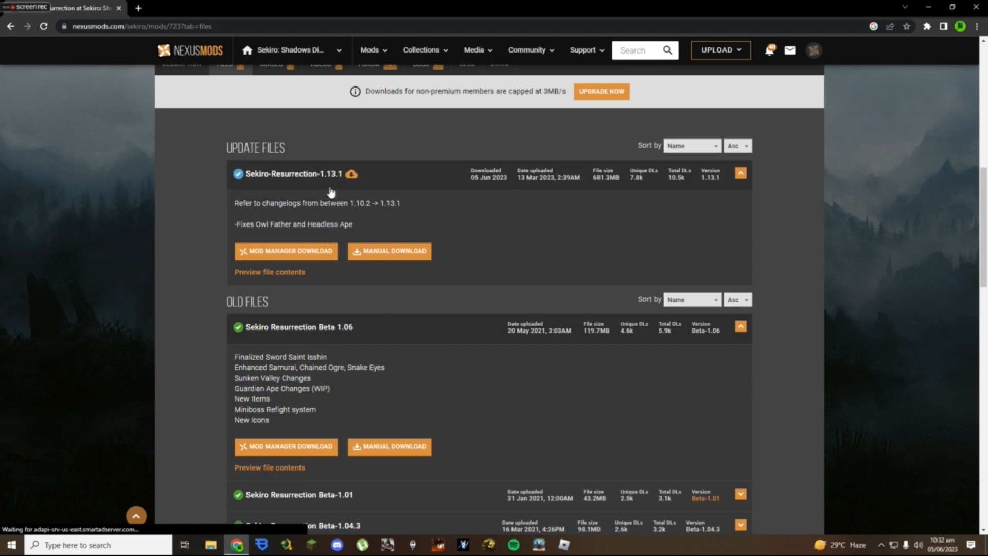
mouse_move(418, 289)
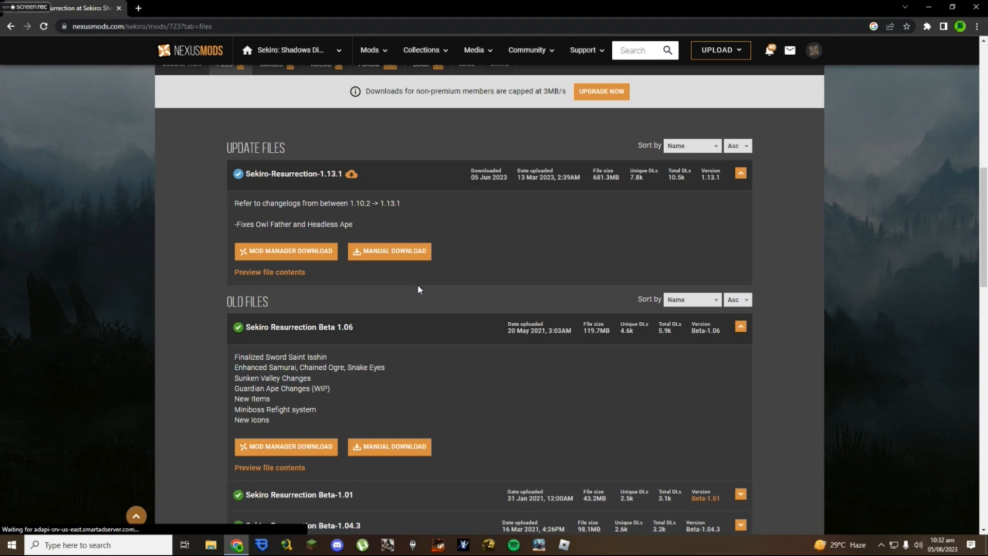
mouse_move(299, 134)
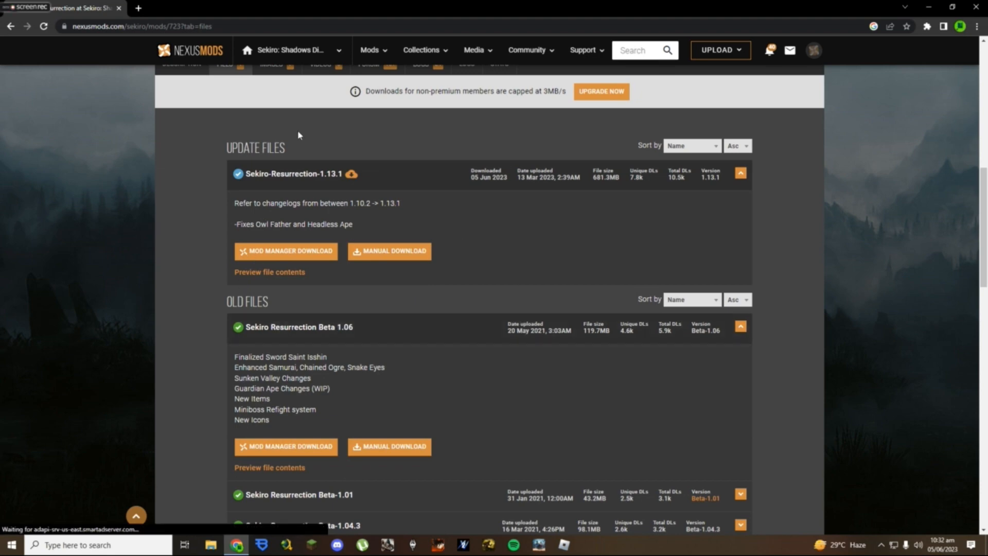
Step: Scroll further down to the Old Files entry for Sekiro Resurrection Beta 1.06 and its changes
scroll(down, 3)
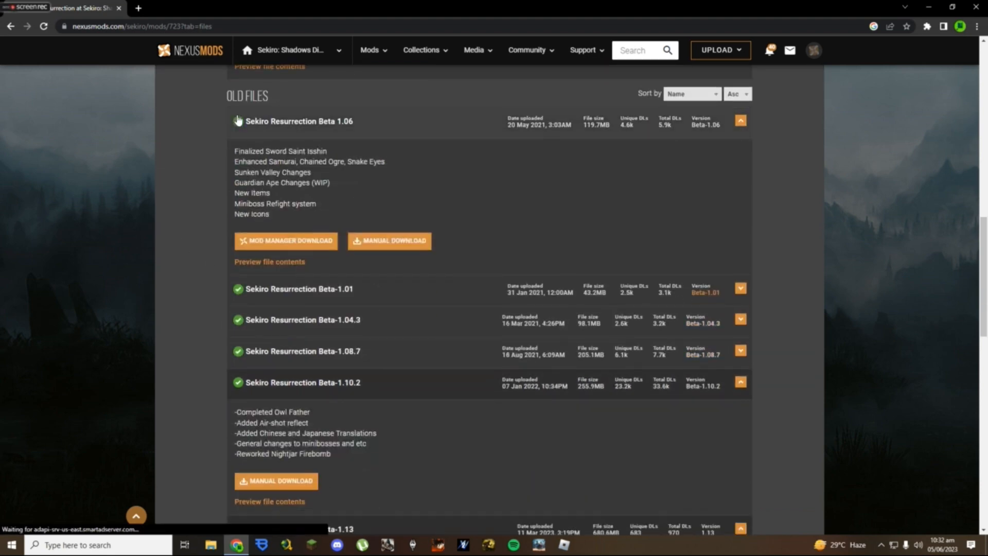
scroll(down, 3)
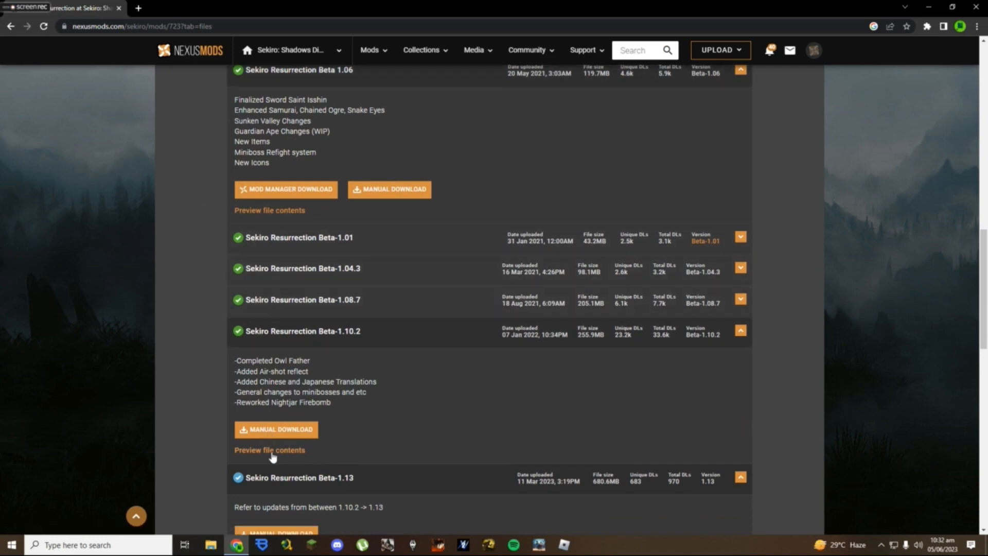
mouse_move(260, 88)
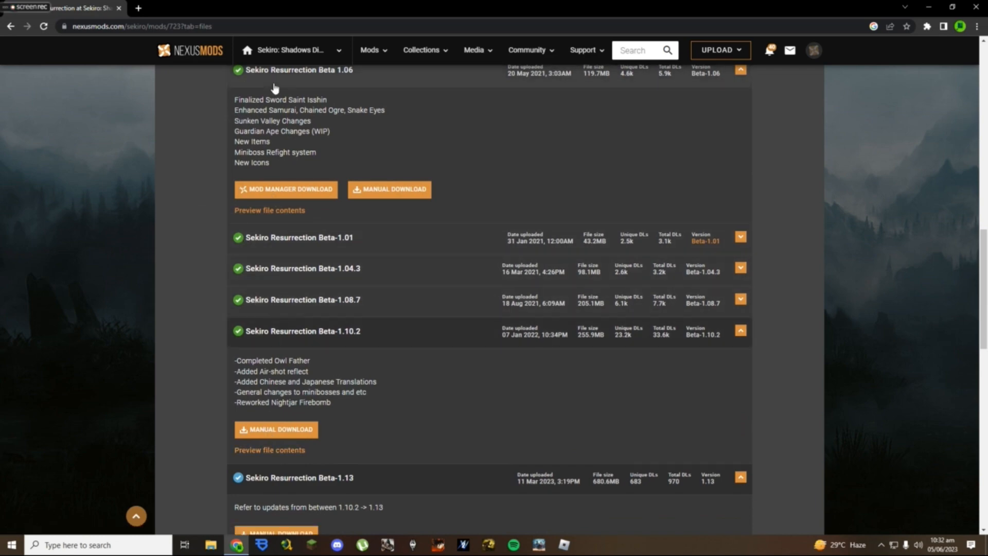
mouse_move(226, 94)
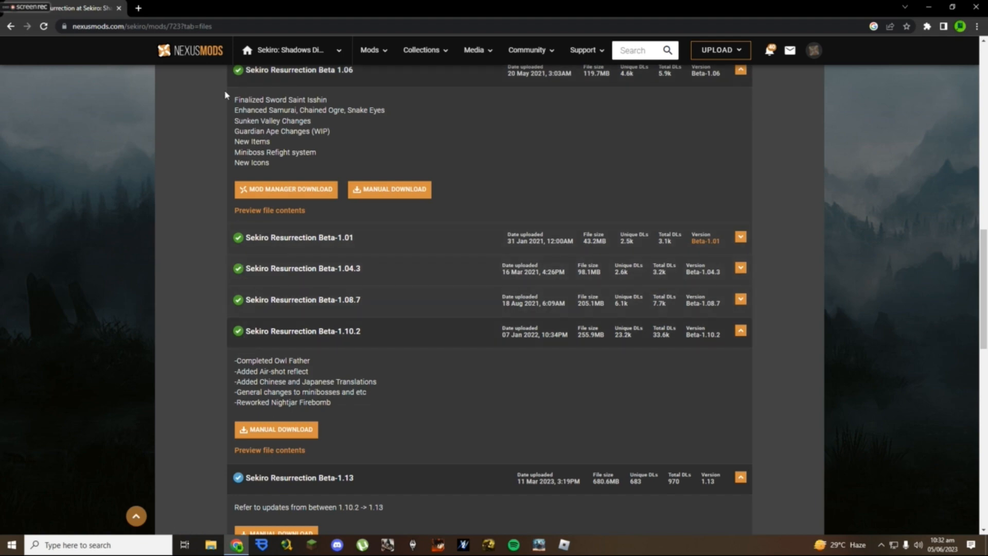
scroll(down, 3)
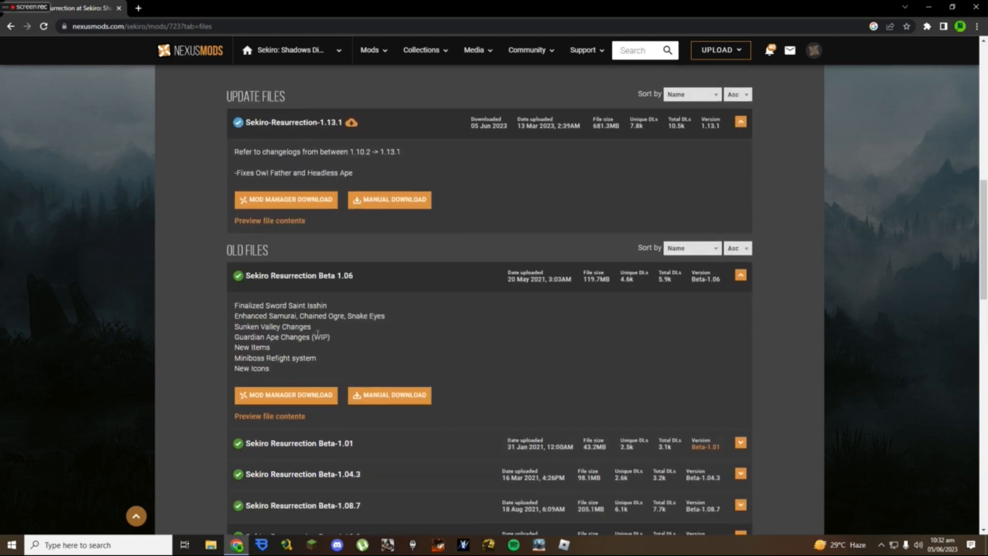
mouse_move(381, 363)
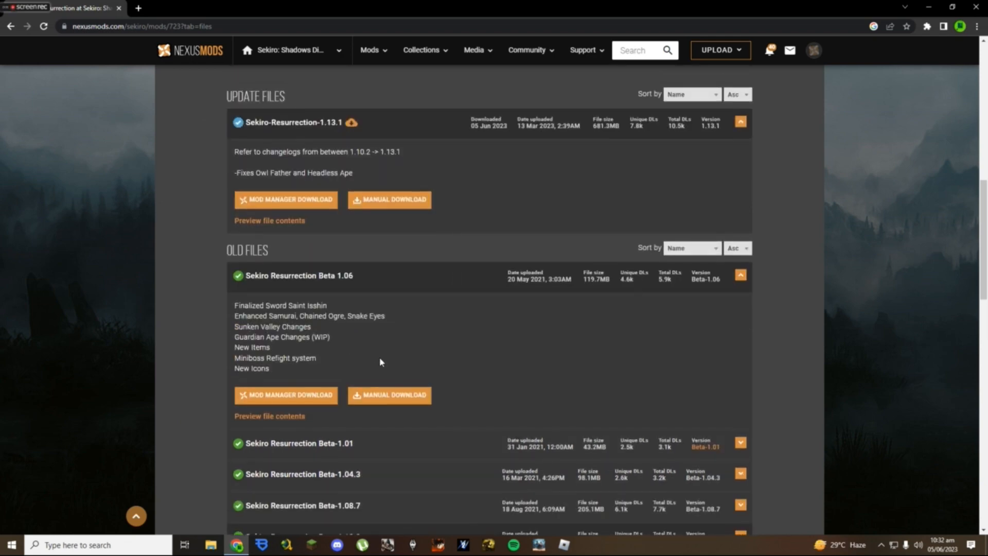
mouse_move(487, 343)
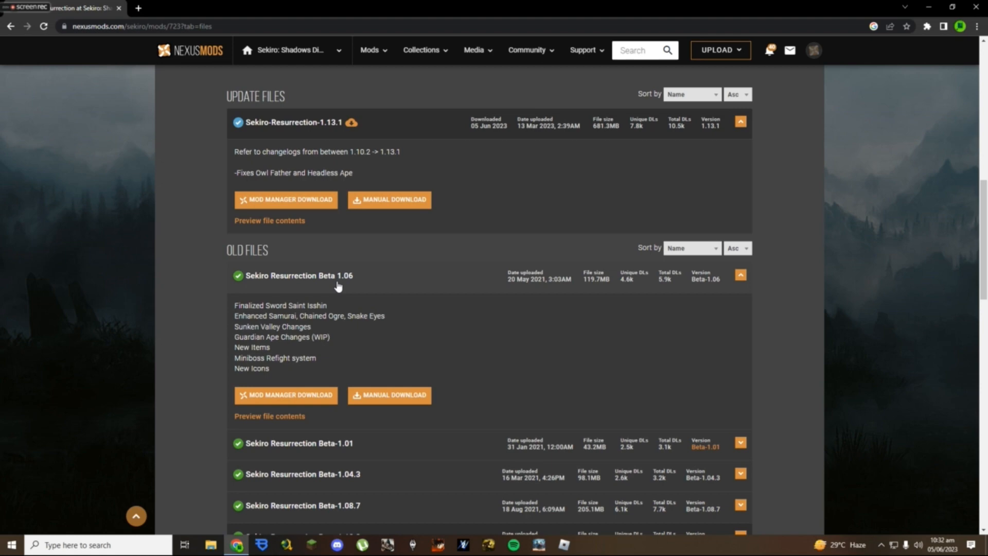
scroll(down, 3)
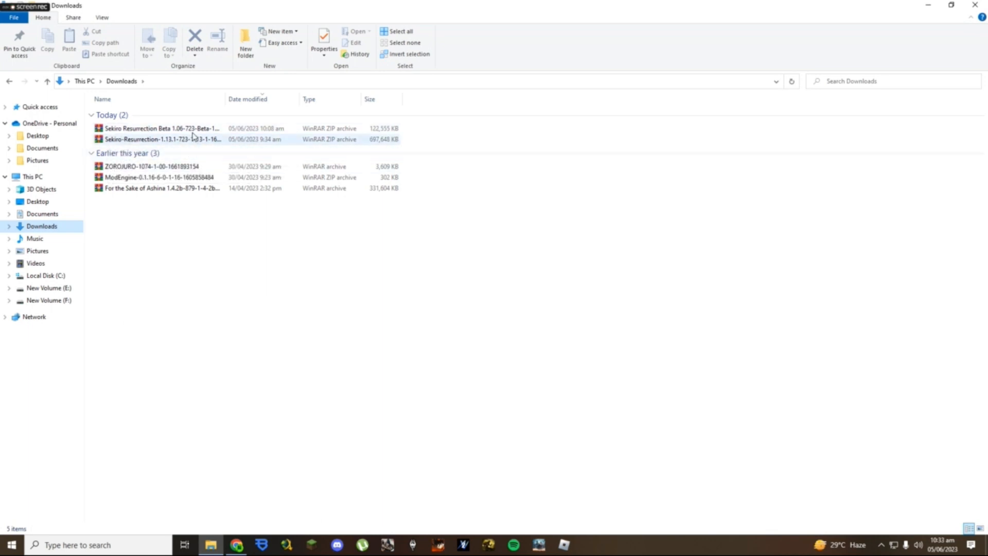
Step: Open the Sekiro Resurrection Beta 1.06 ZIP from Downloads in WinRAR
click(344, 282)
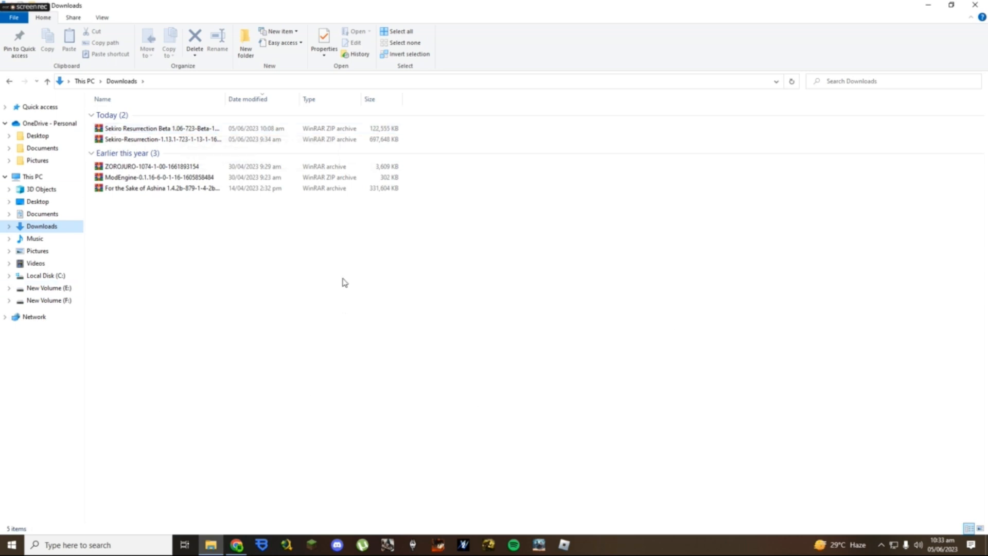
click(154, 188)
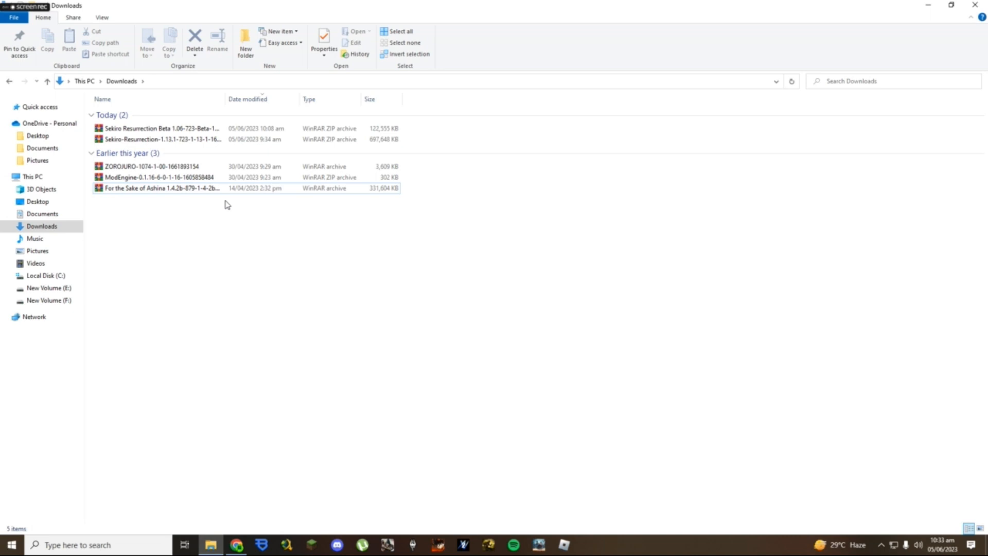
click(155, 188)
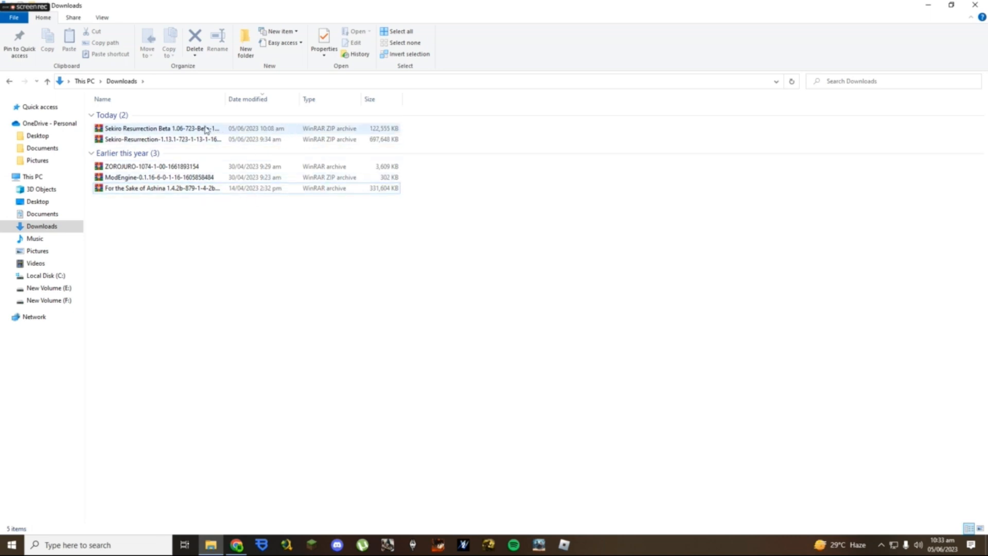
double_click(154, 128)
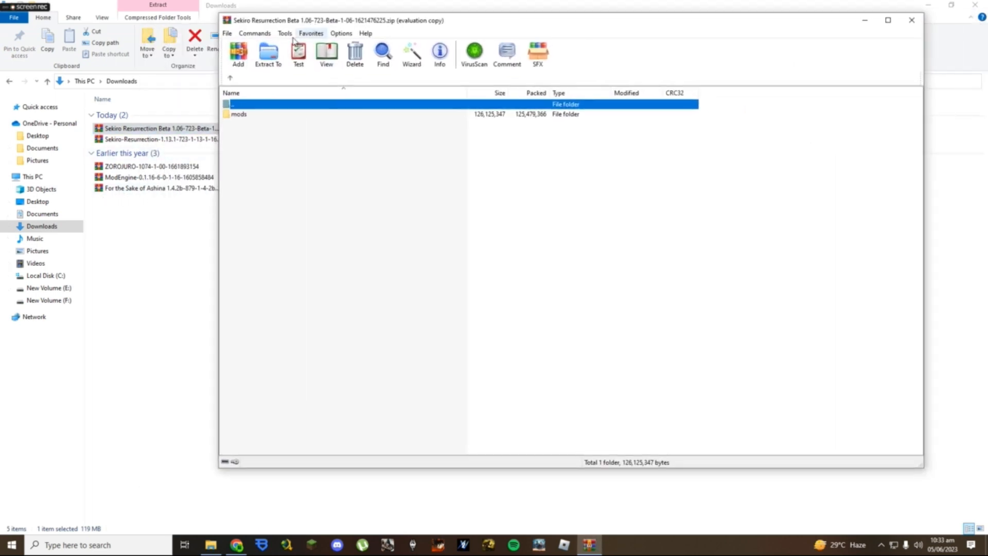
Step: Enter the archive's mods folder to show chr, event, map, menu, msg, param and script
double_click(239, 114)
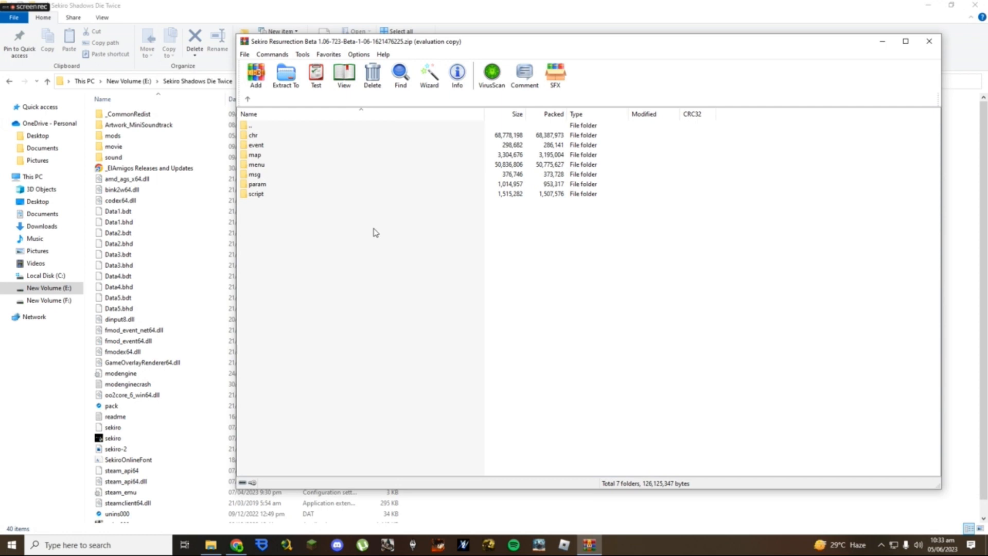
mouse_move(422, 398)
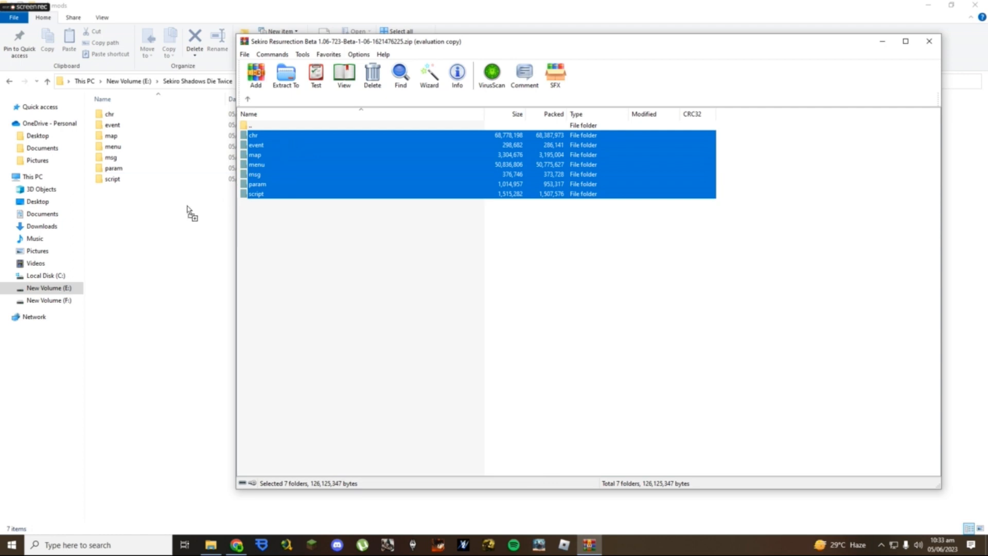
Step: Drop the mod folders into the game's mods folder, replacing same-named files
click(927, 41)
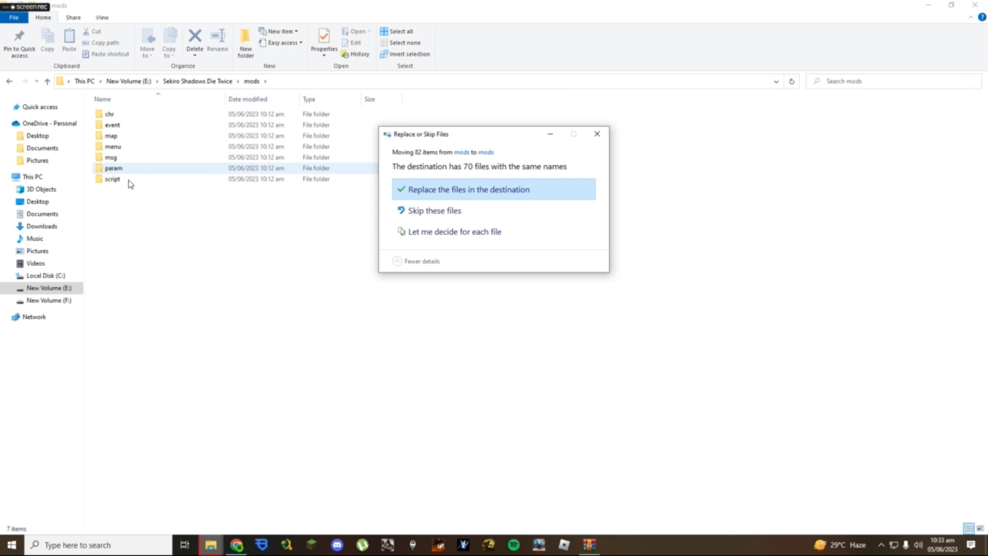
click(479, 190)
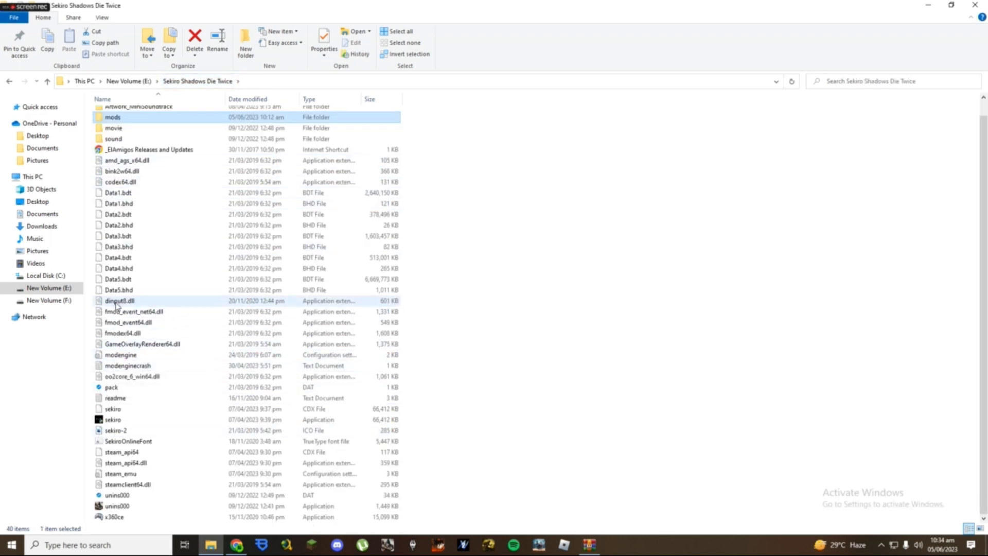
mouse_move(117, 300)
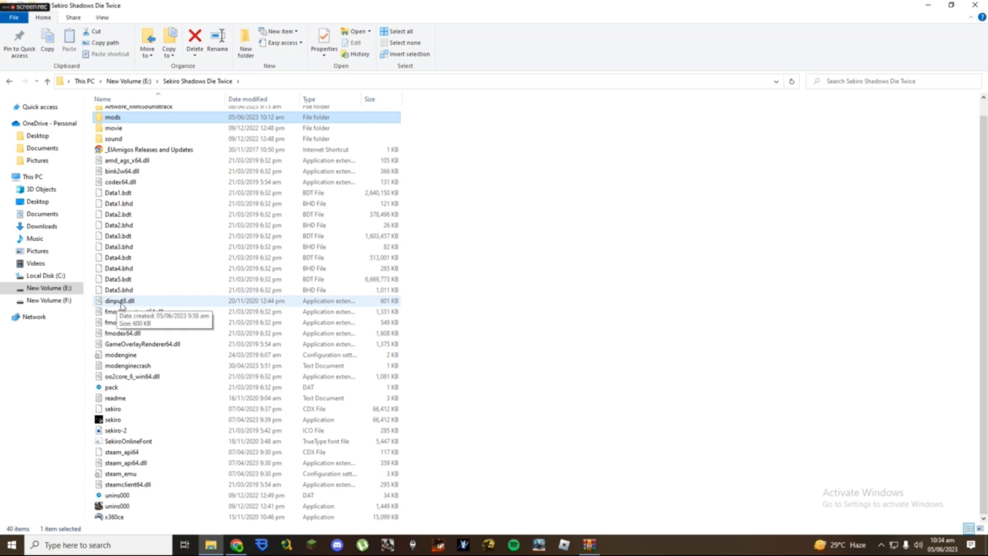
click(545, 226)
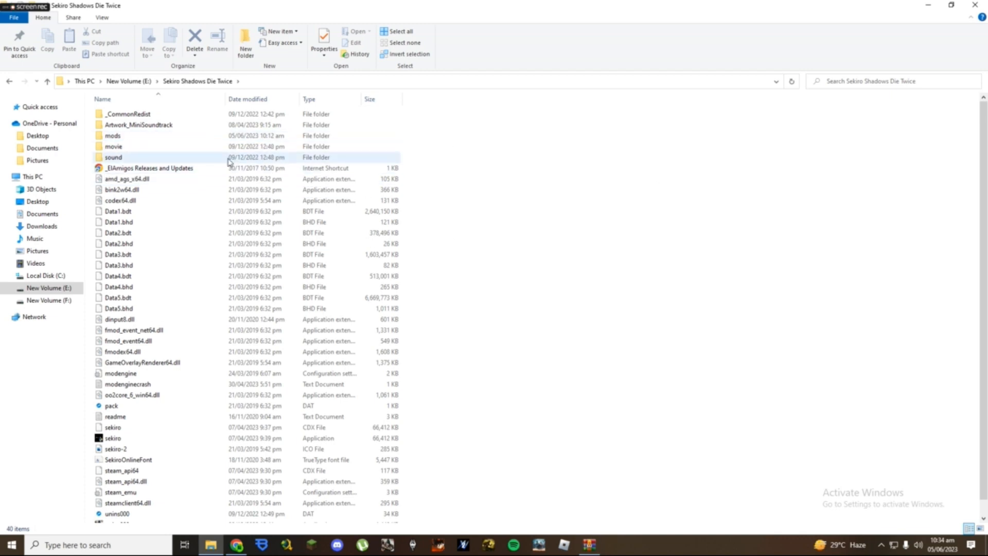
Step: Create a new folder for mods in the Sekiro Shadows Die Twice game folder
click(149, 168)
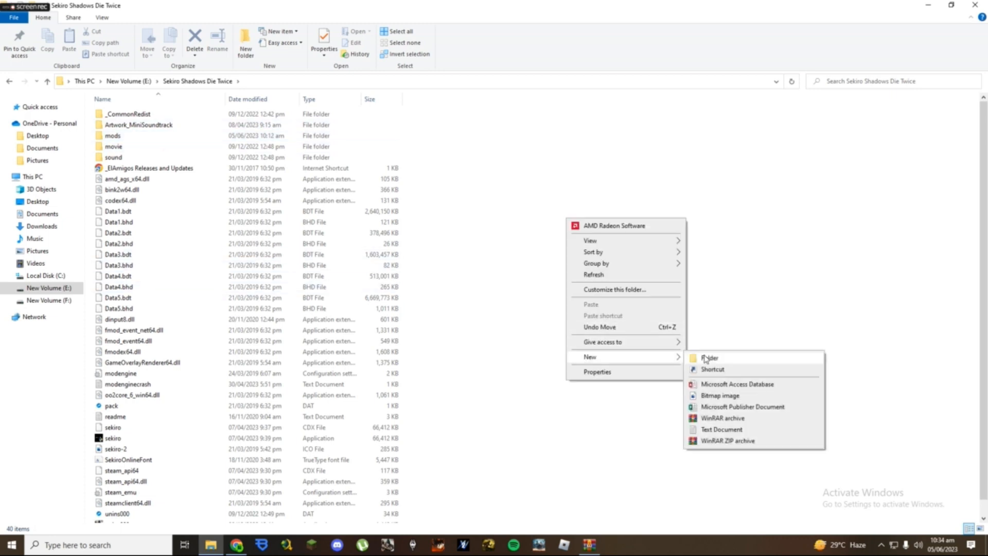
click(710, 358)
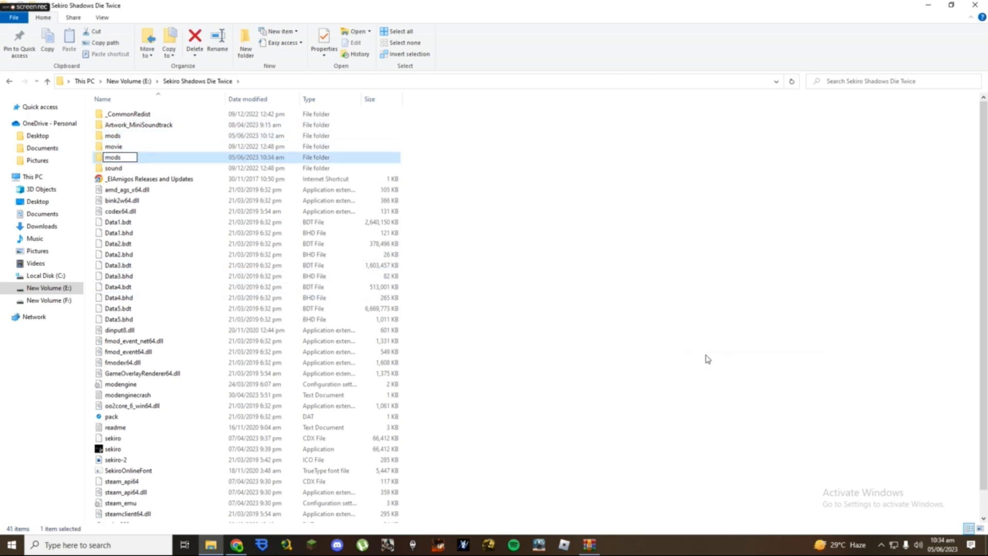
right_click(707, 359)
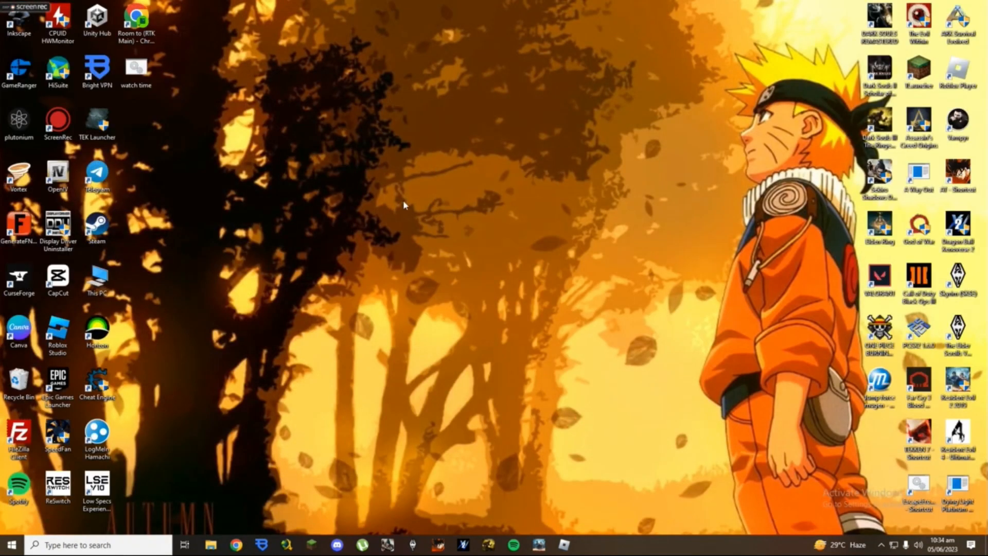
mouse_move(915, 198)
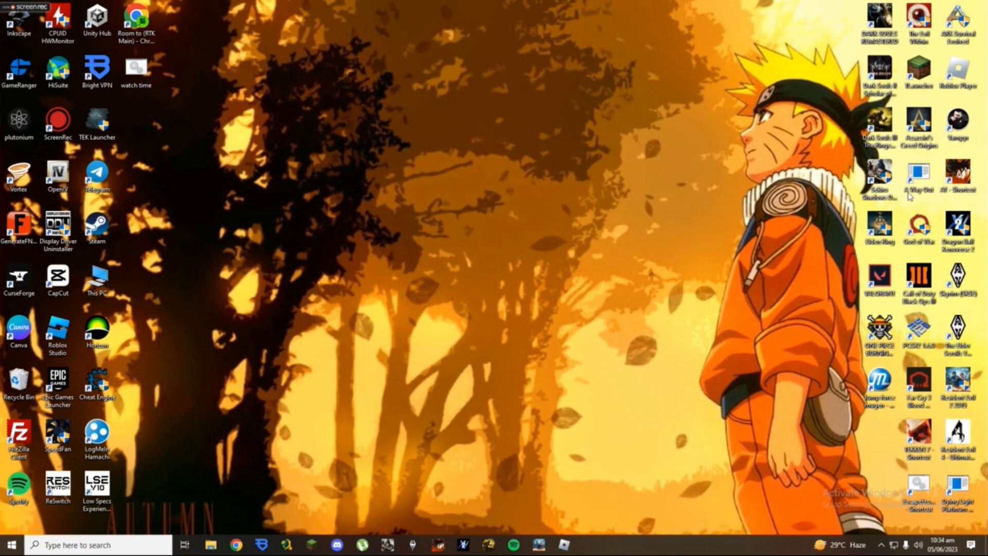